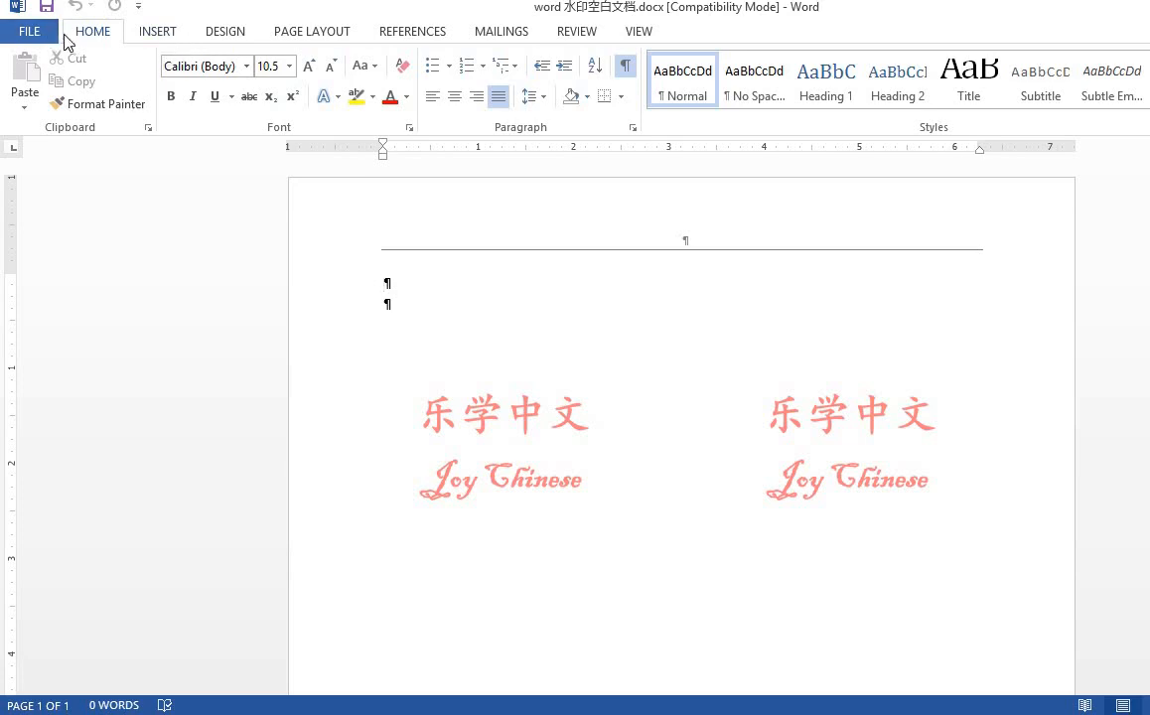
Insert a table with 16 columns and 5 rows through the Insert Table dialog
click(156, 31)
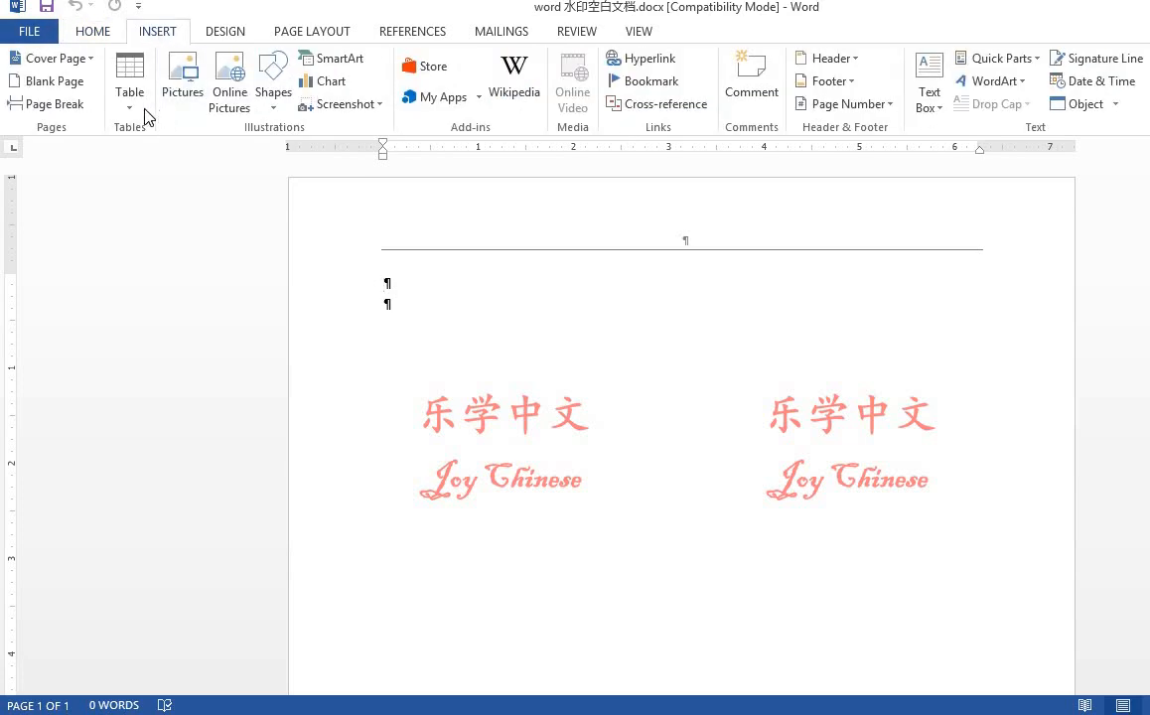
click(129, 80)
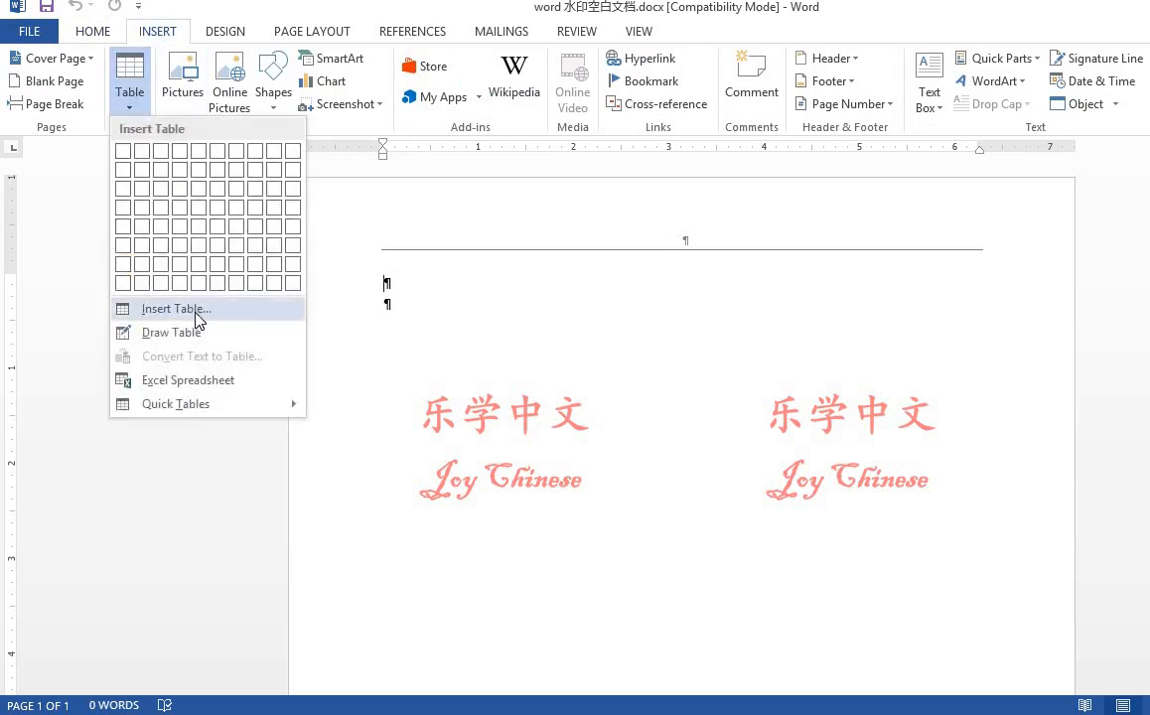
click(175, 308)
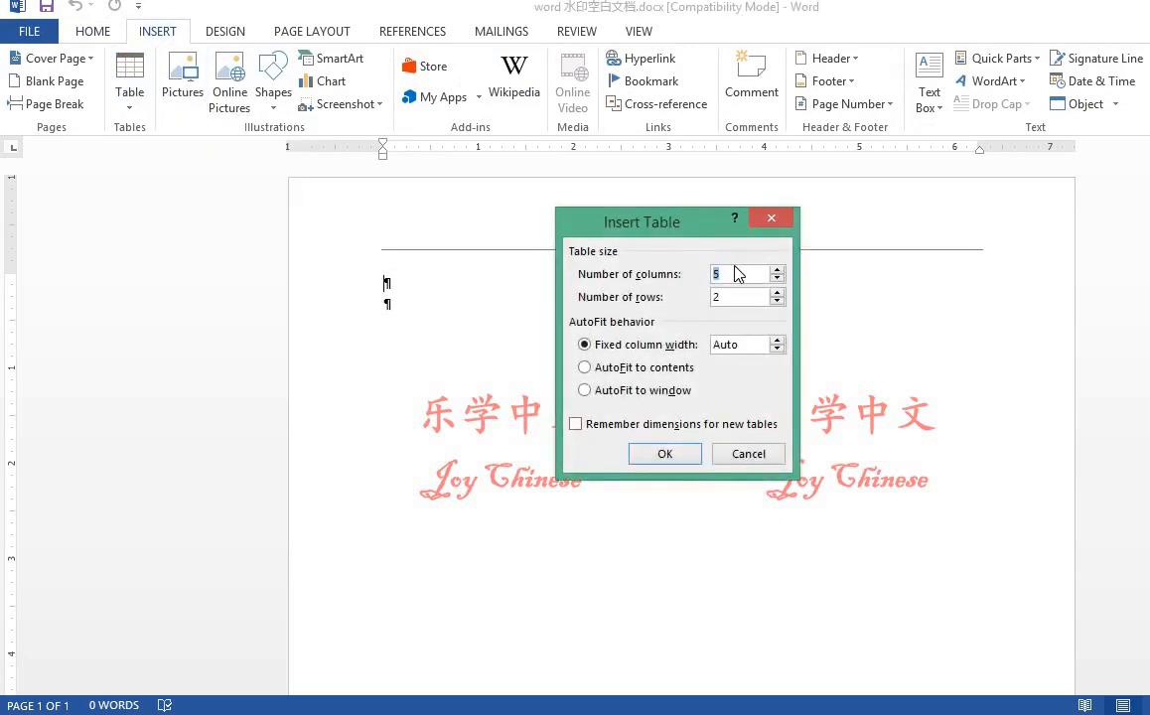
text(16)
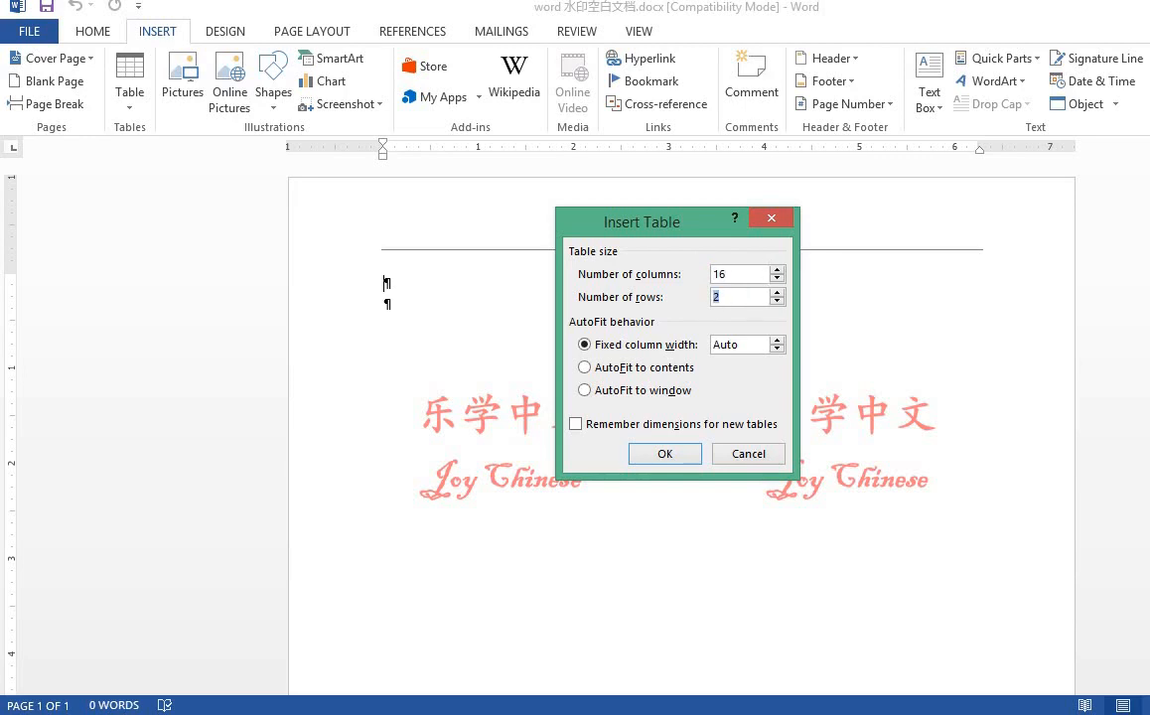
click(664, 454)
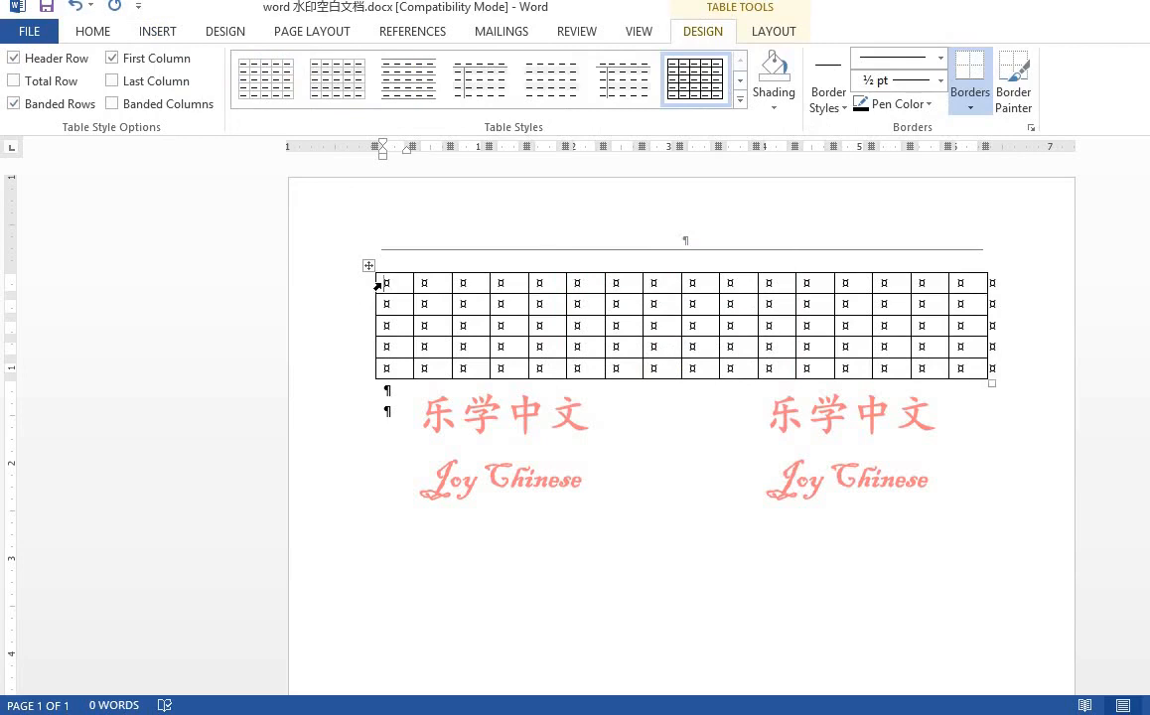
Set rows 1–3 to an exact 0.21-inch height and all columns to 0.4 inches
drag(388, 282, 526, 303)
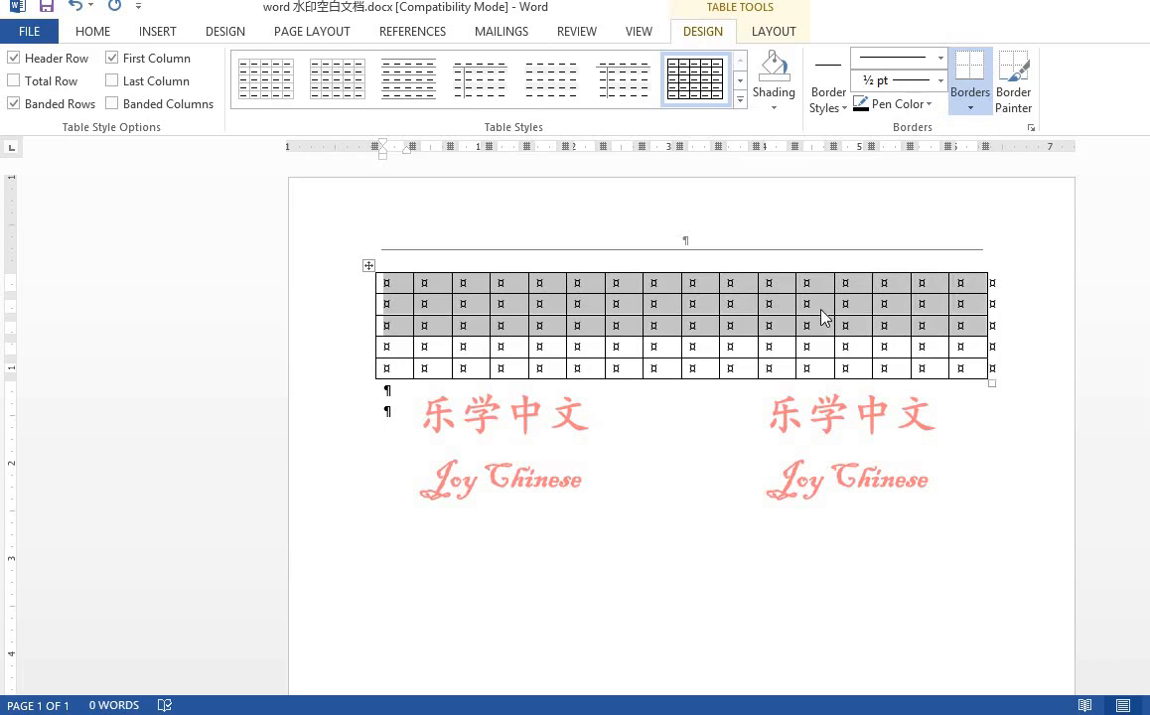
right_click(823, 316)
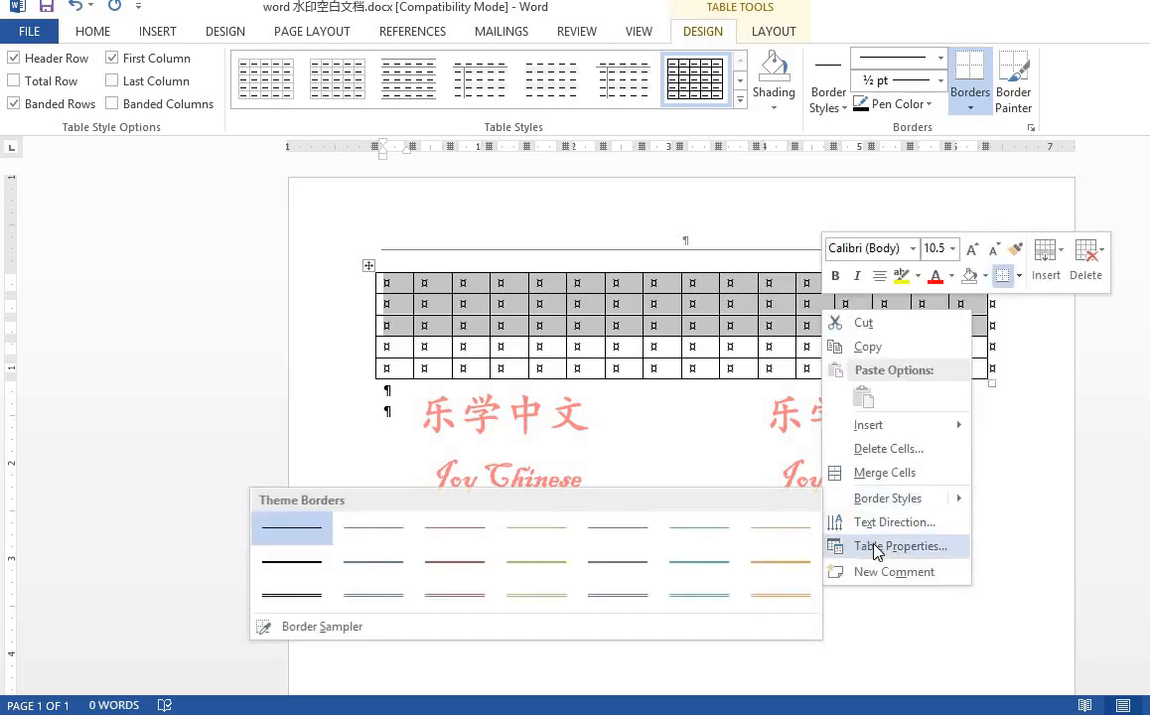
click(901, 546)
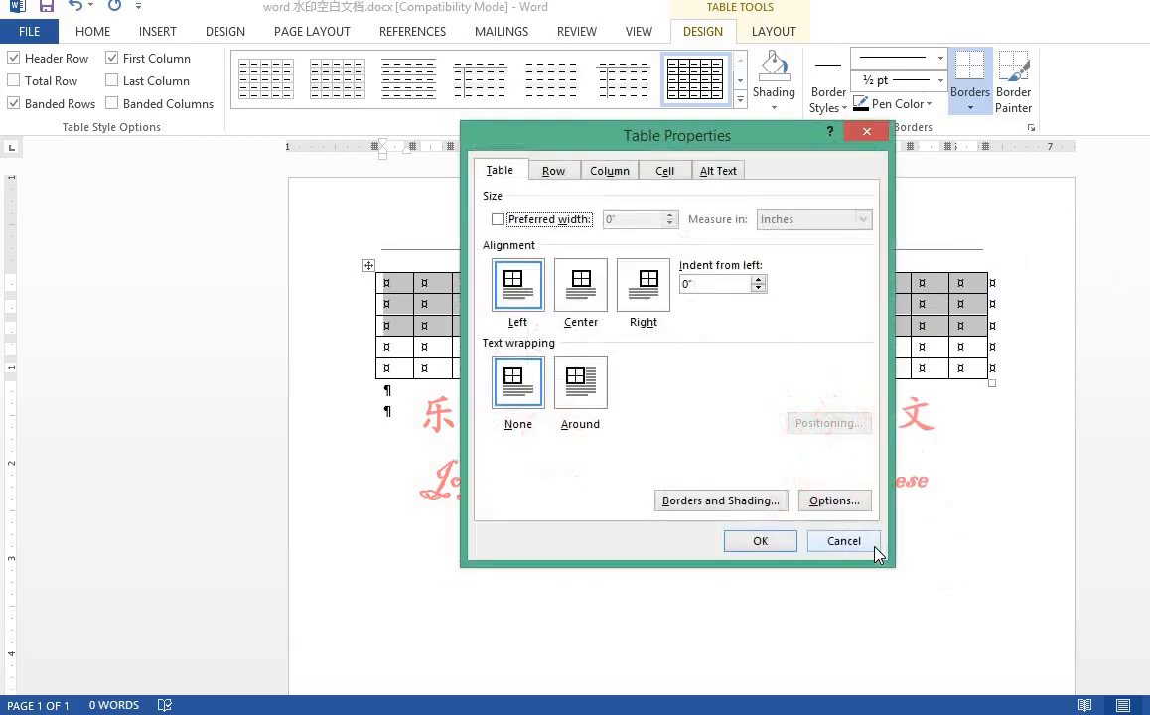
click(553, 170)
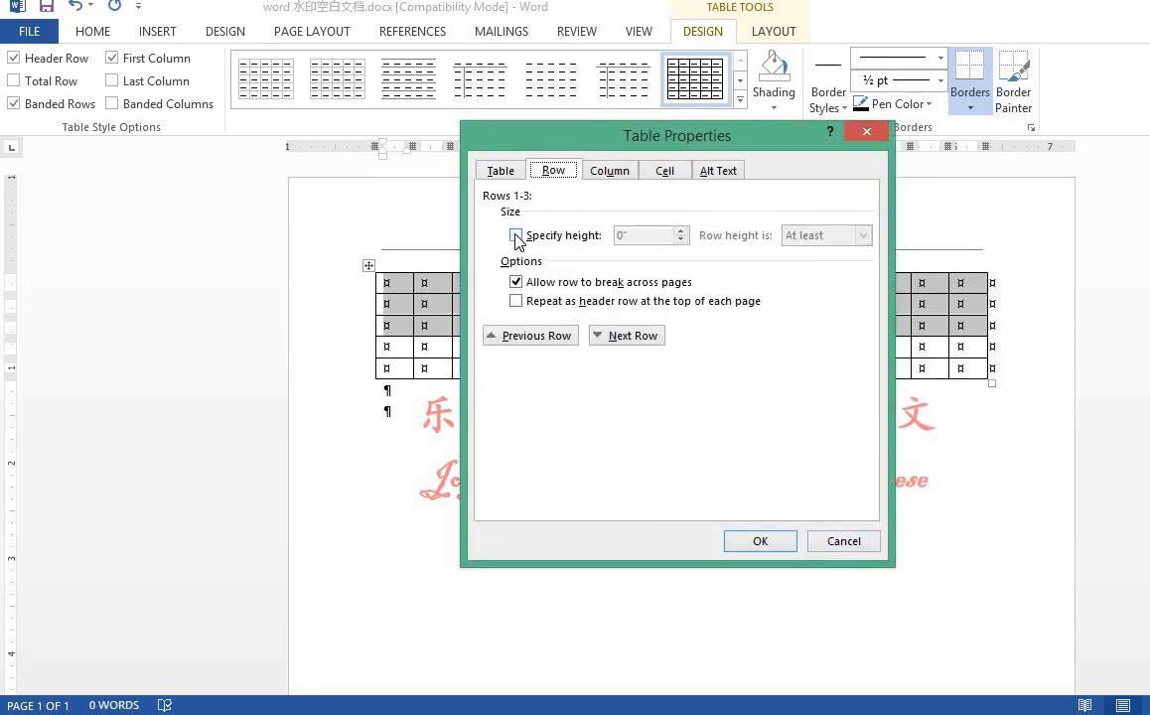
click(515, 235)
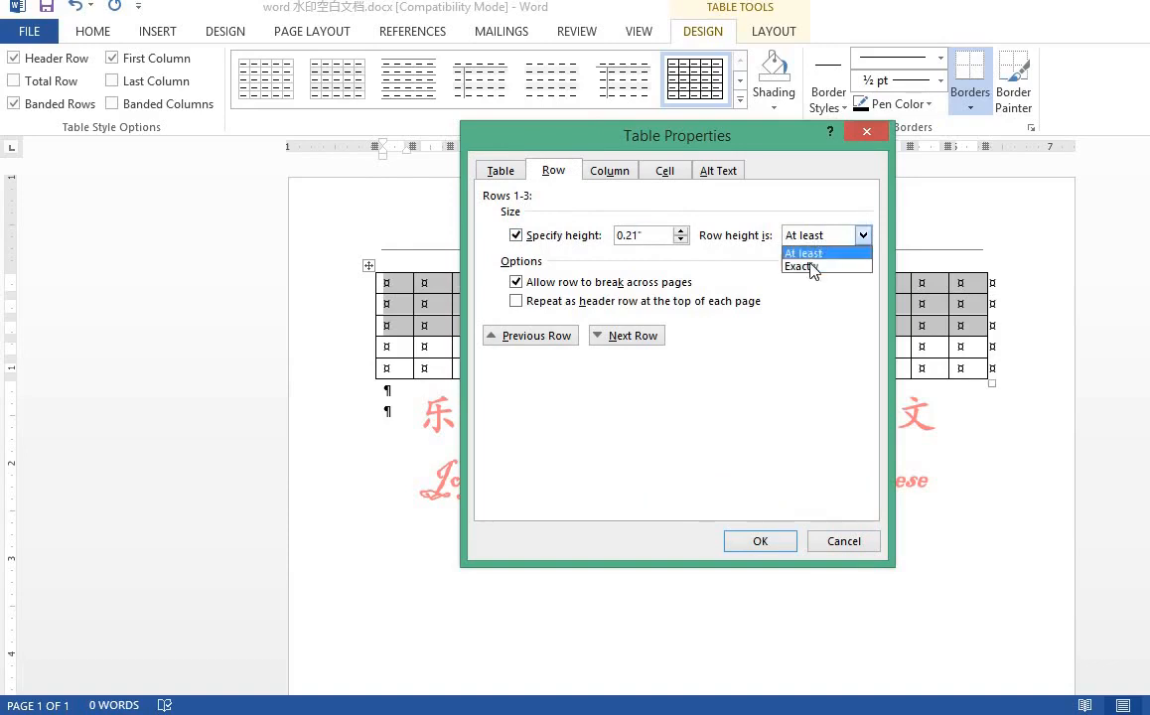
click(801, 265)
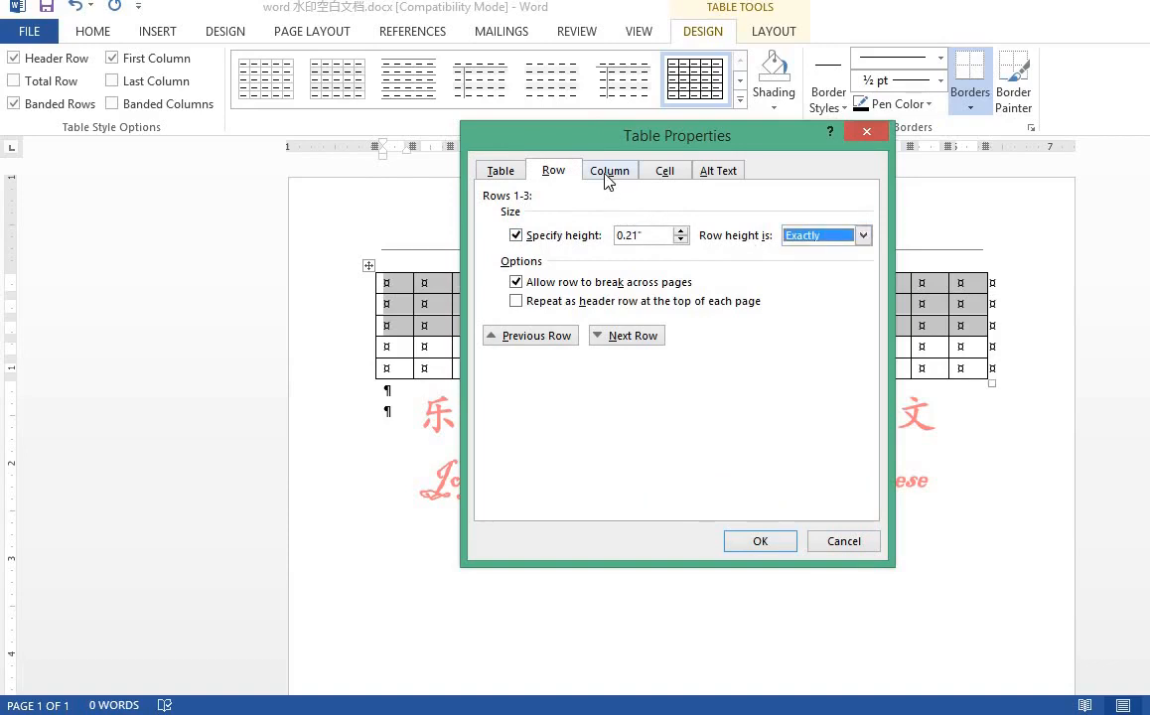
click(609, 170)
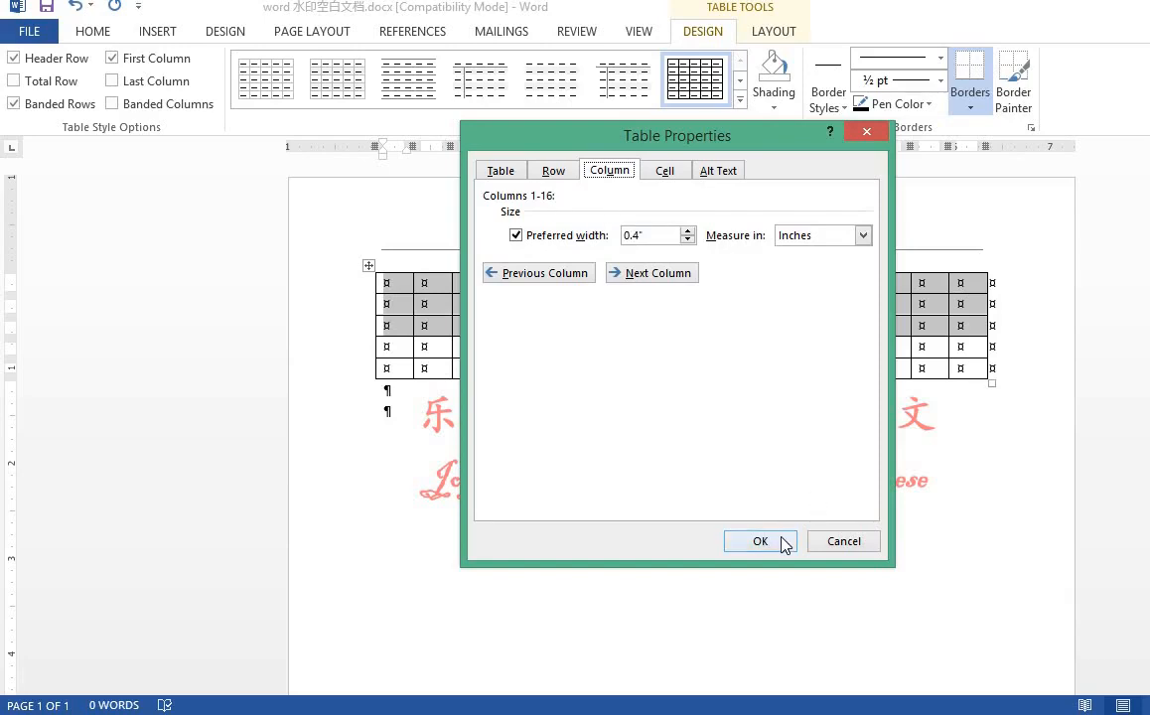
click(760, 541)
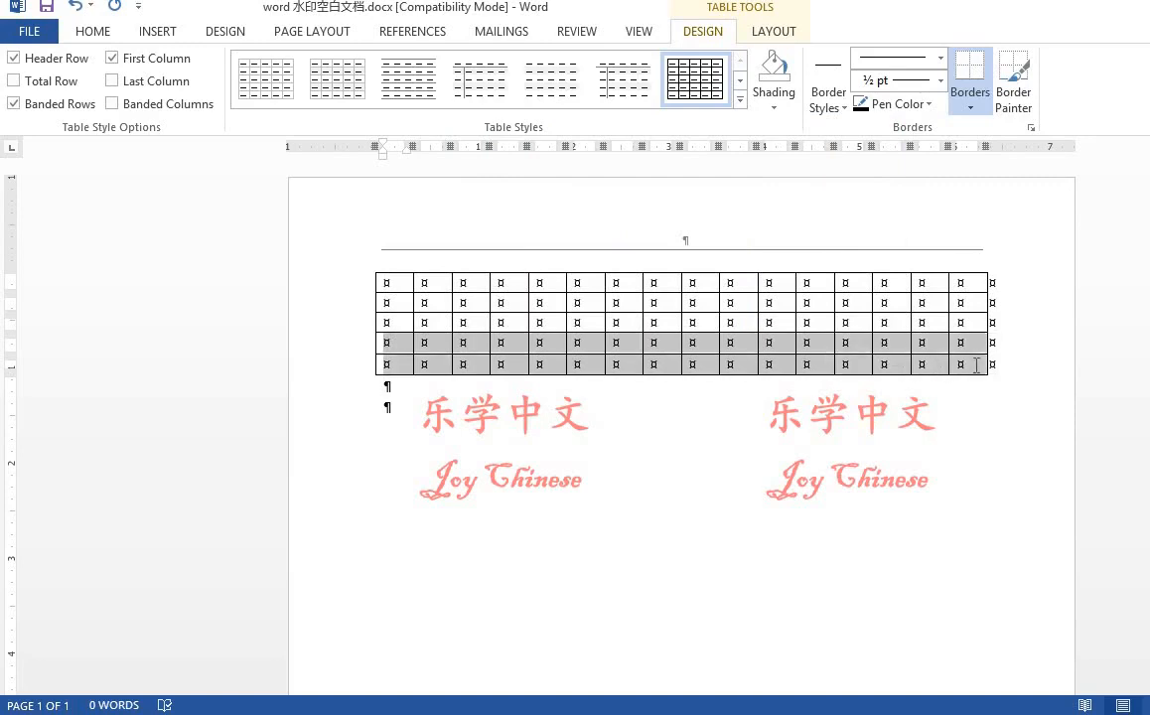
Give rows 4 and 5 an exact row height of 0.4 inches in Table Properties
right_click(974, 364)
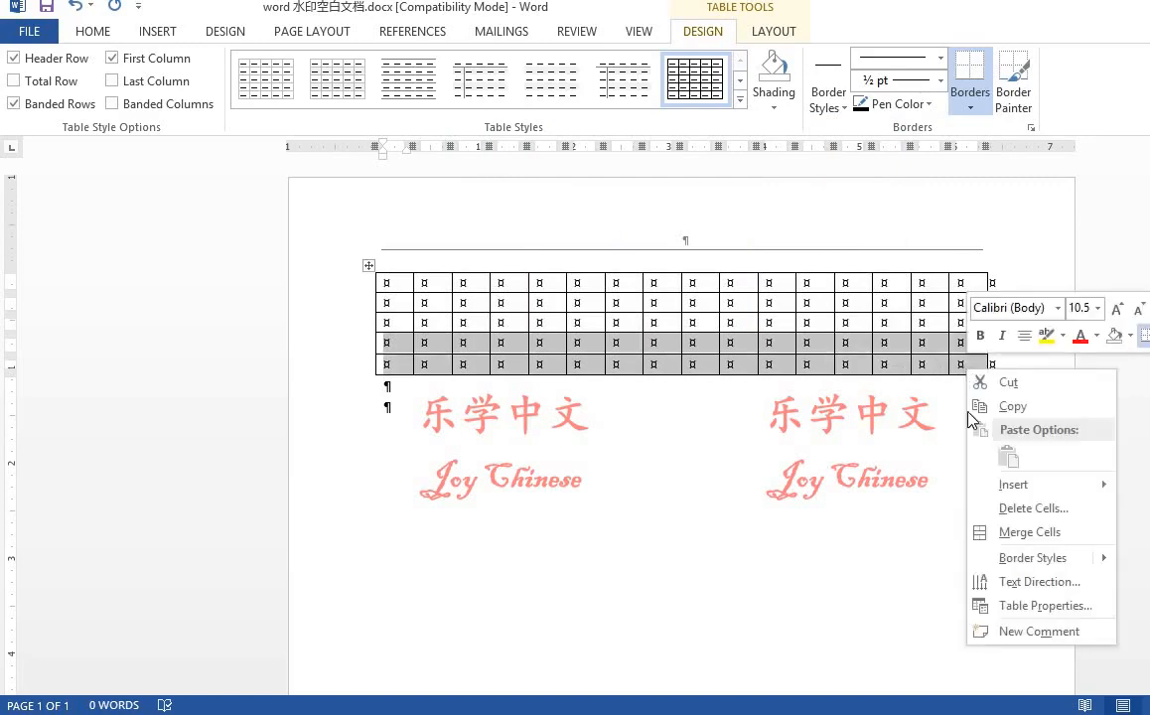
click(1041, 606)
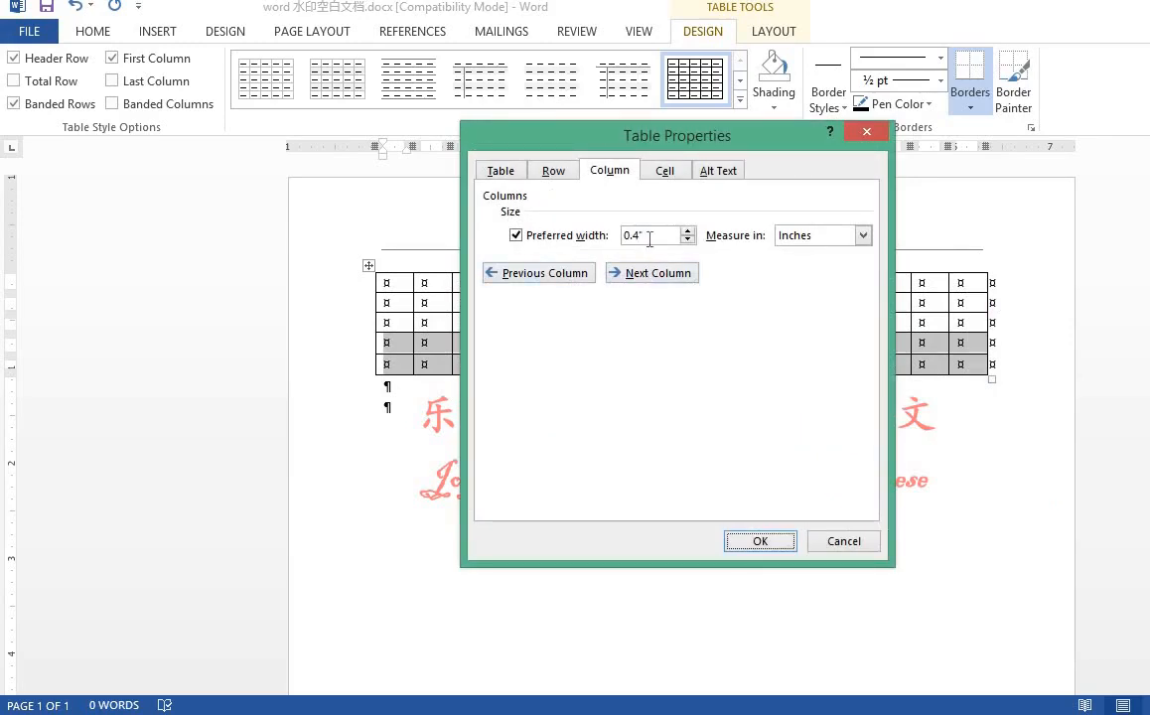
click(553, 170)
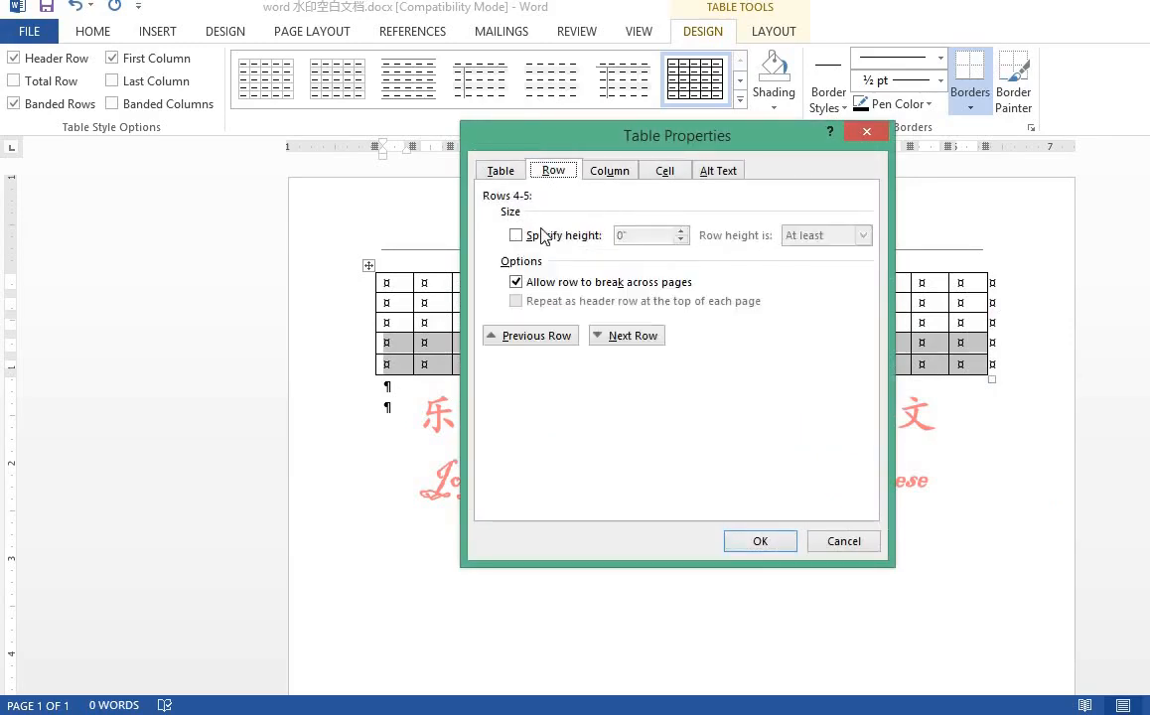
click(516, 234)
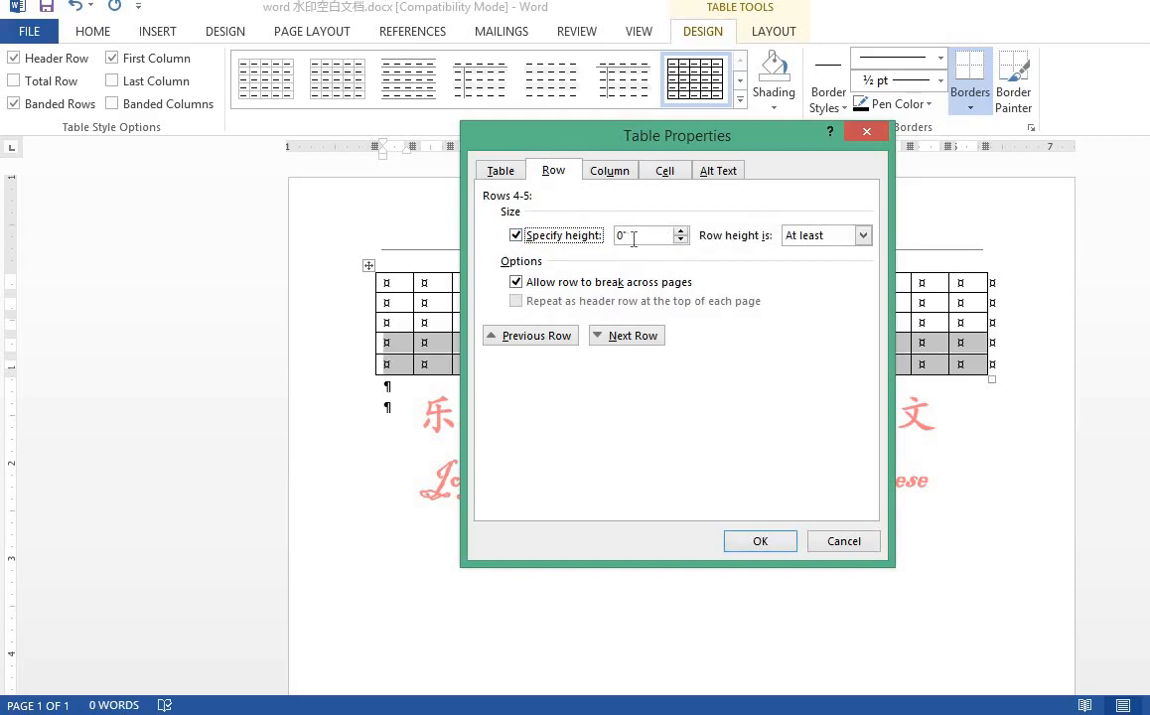
click(640, 236)
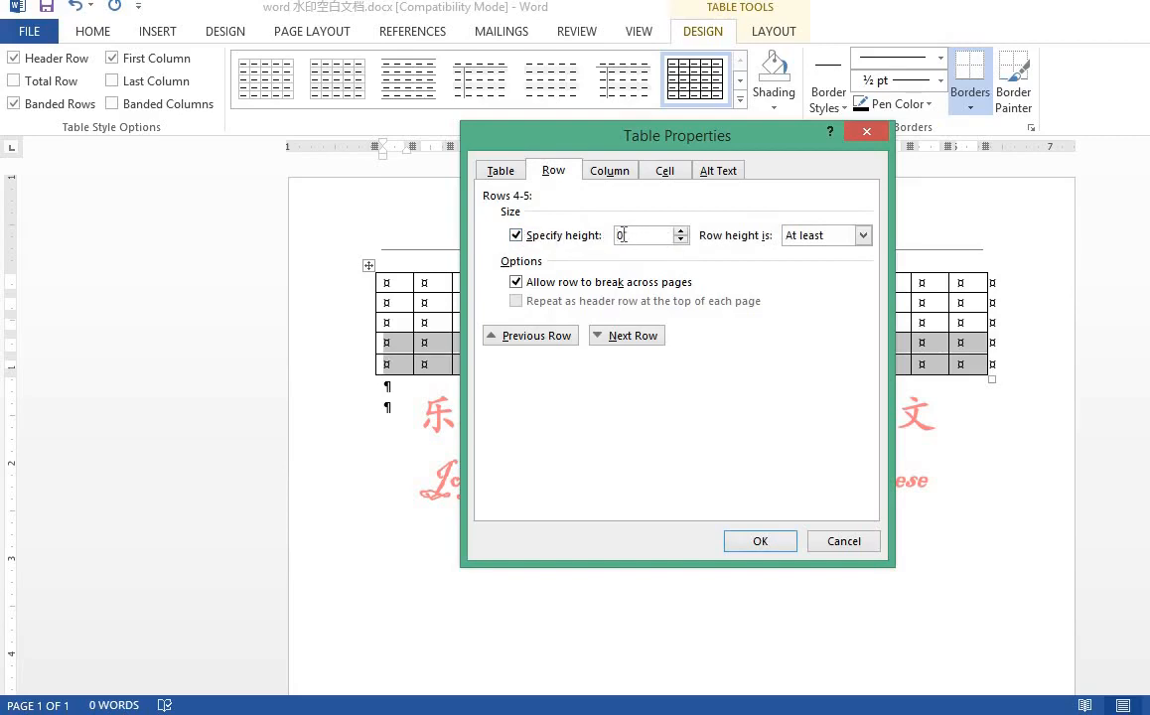
text(0.4")
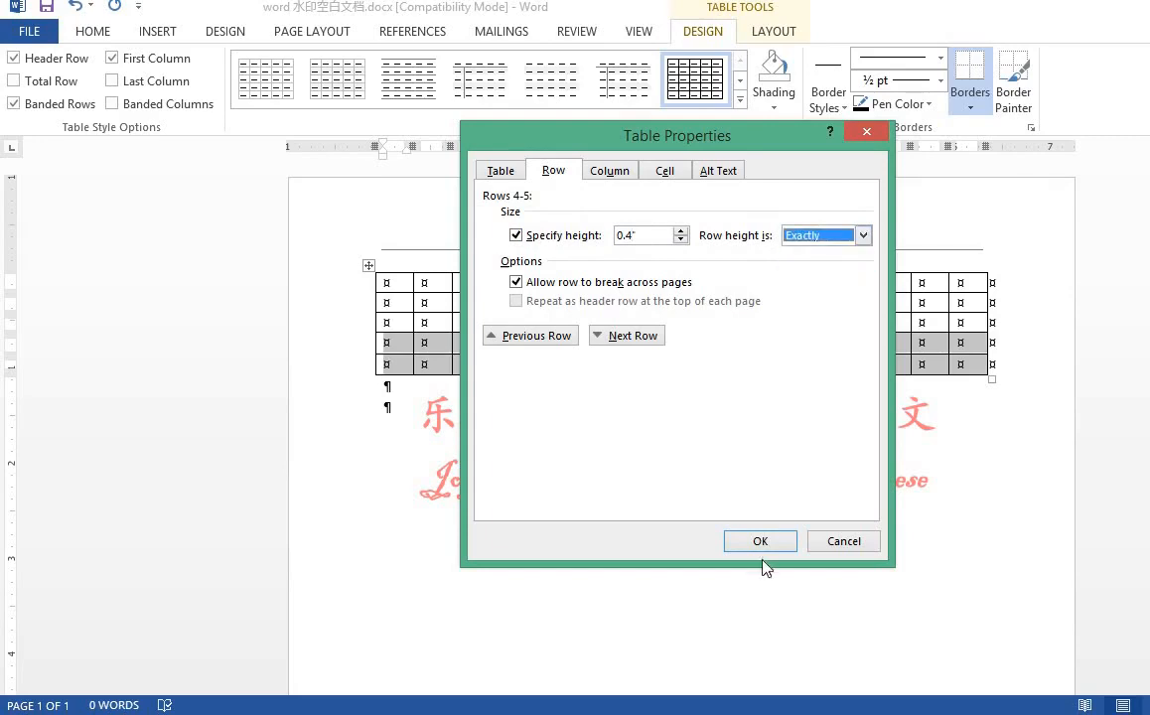
click(759, 541)
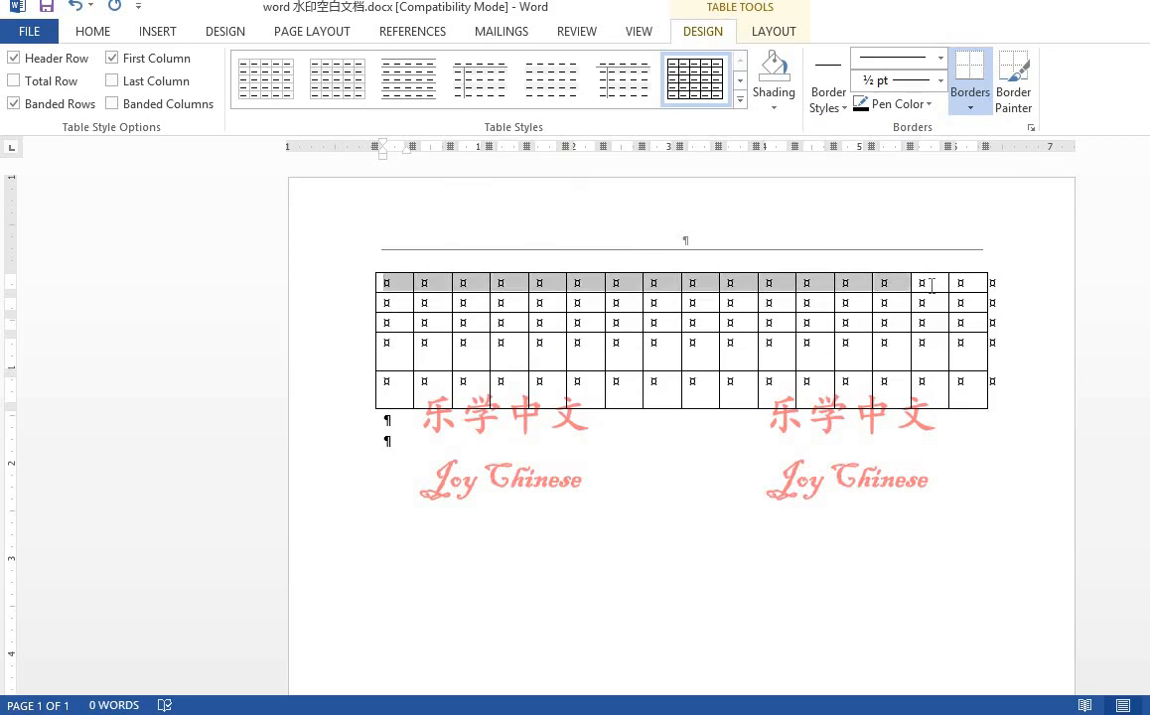
Merge the cells of rows 1, 2 and 3 into single full-width cells
right_click(958, 283)
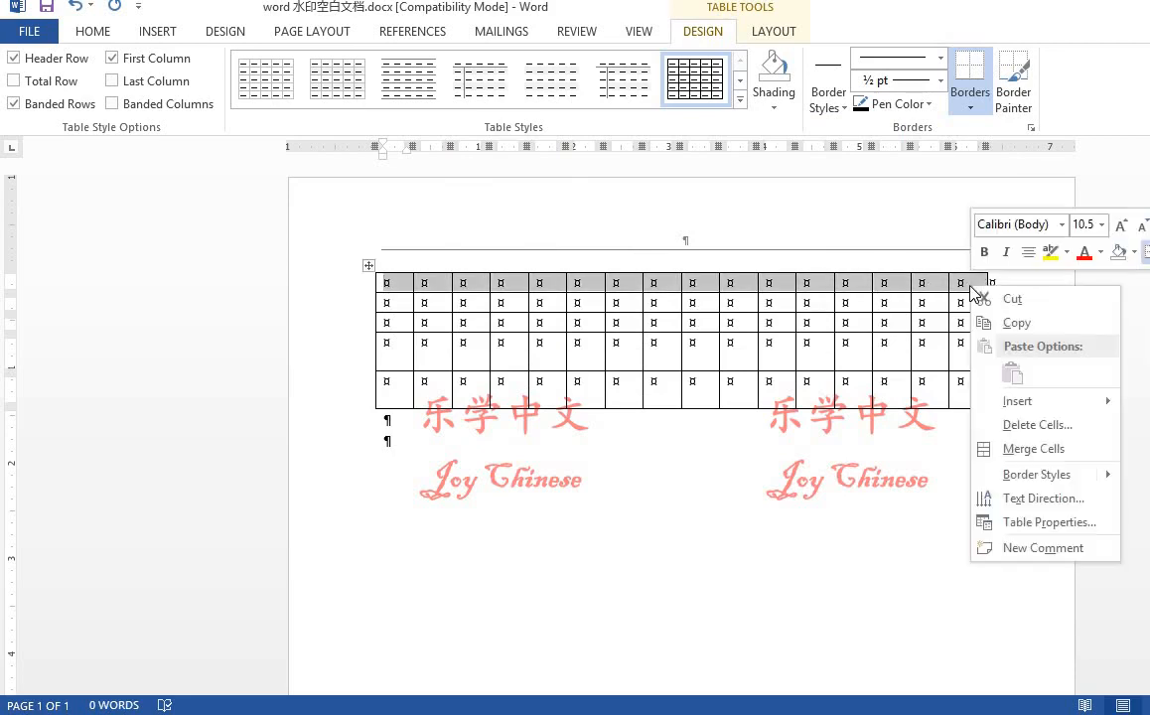
mouse_move(1034, 449)
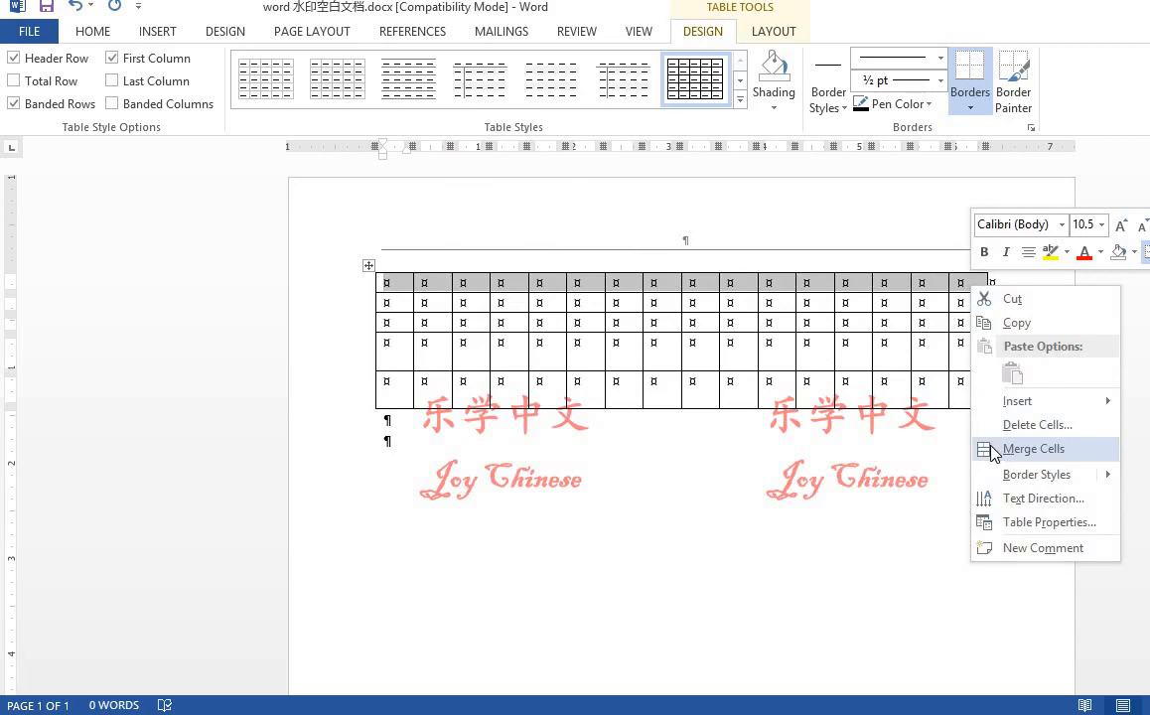
click(1032, 449)
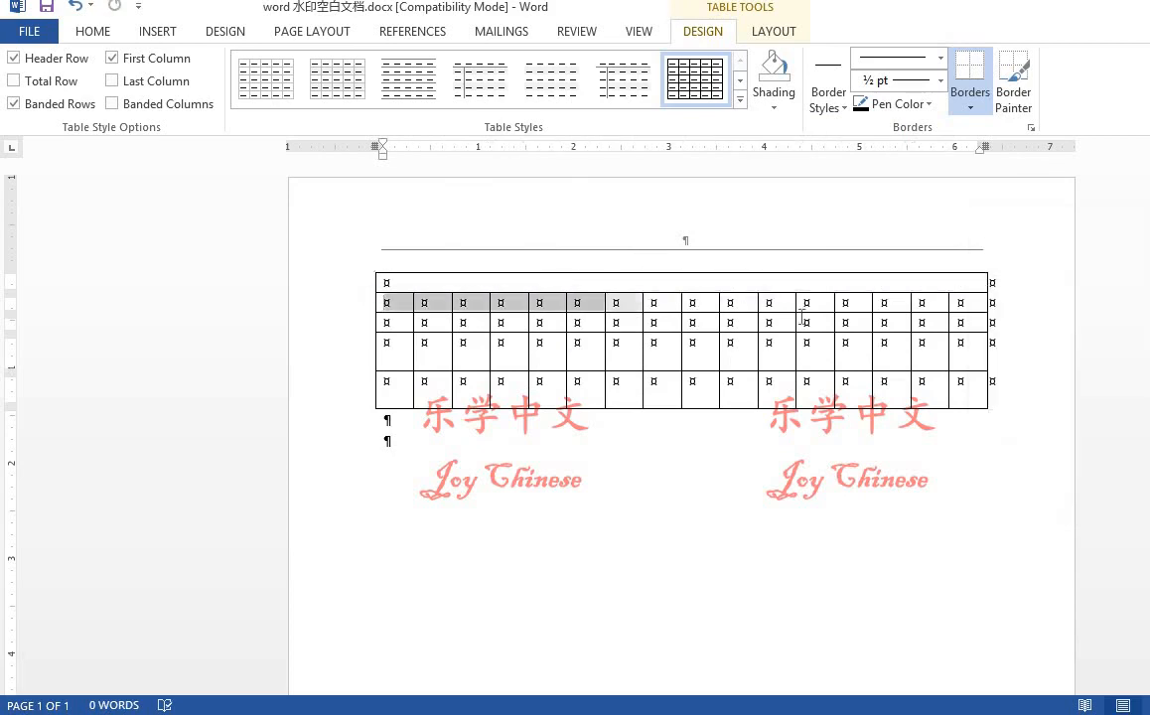
right_click(802, 318)
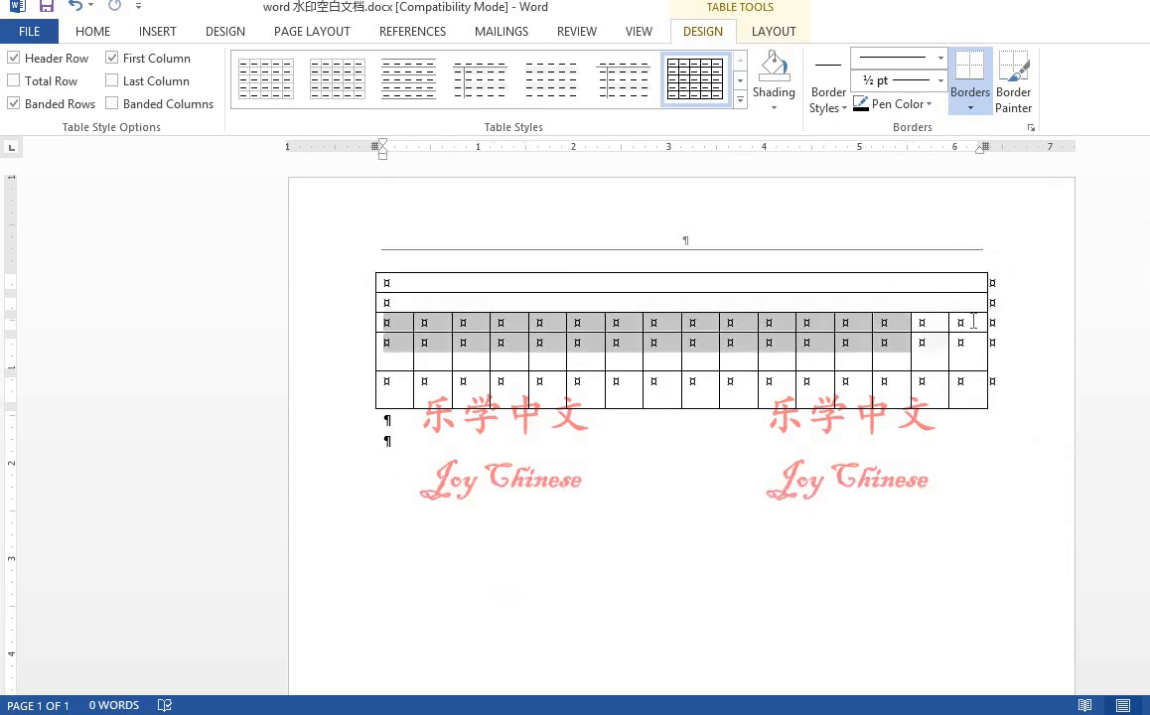
right_click(959, 343)
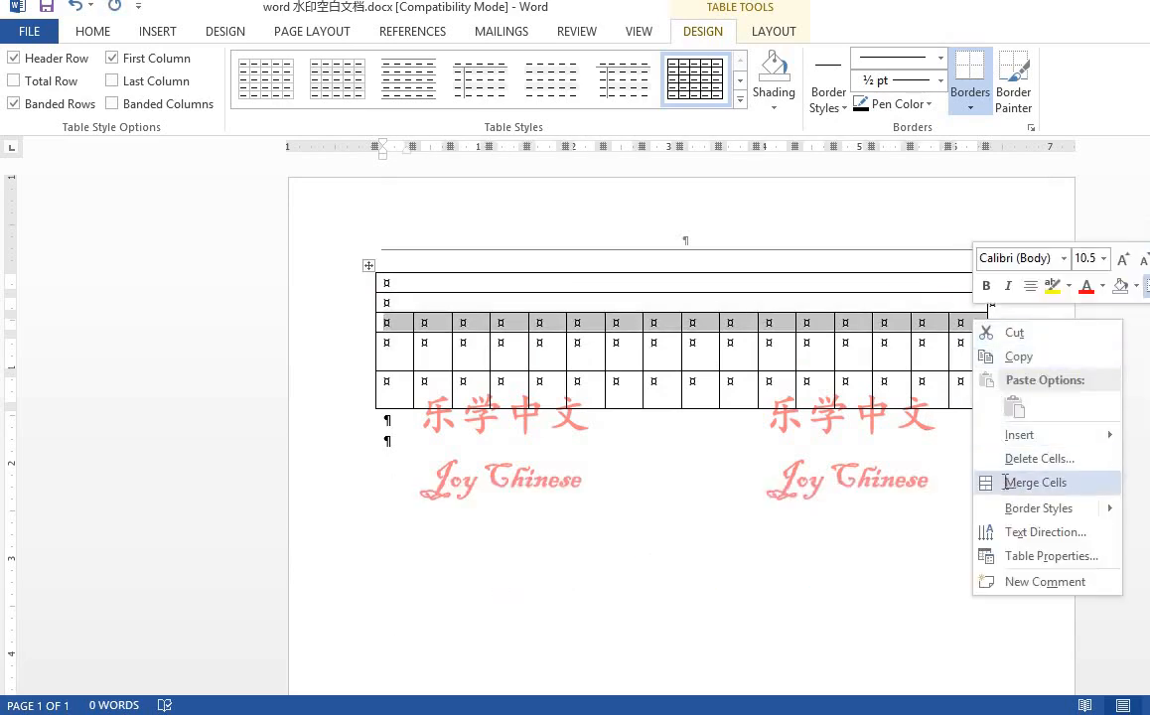
click(1035, 482)
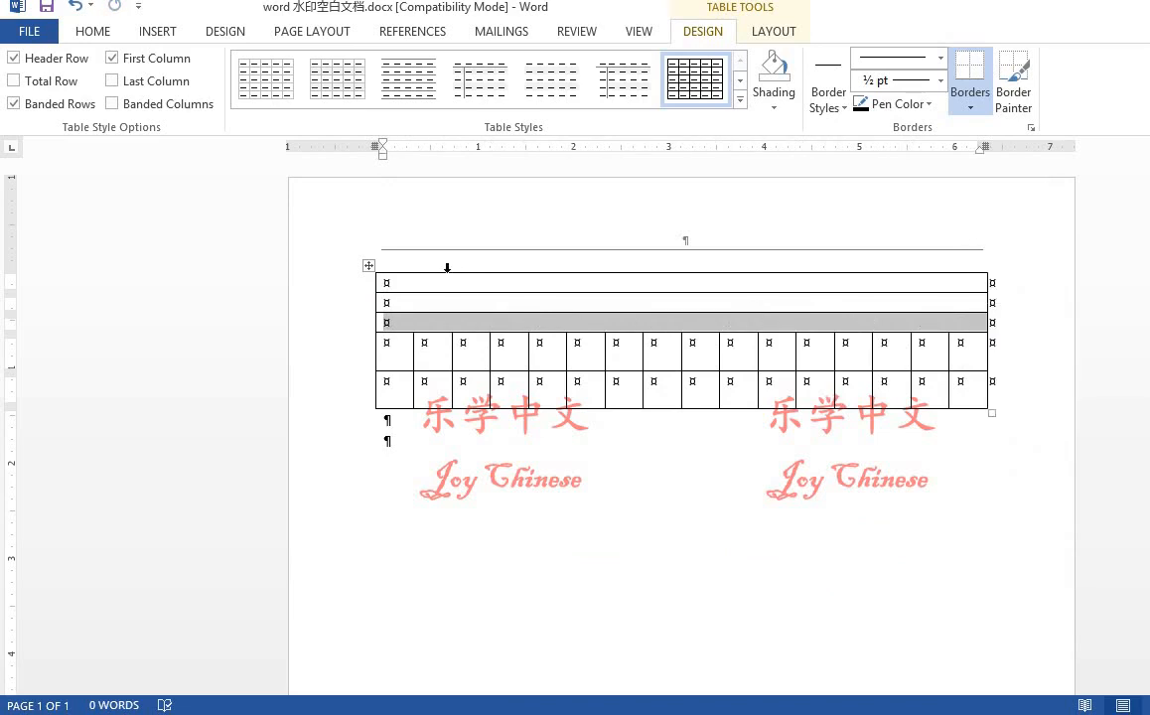
mouse_move(431, 294)
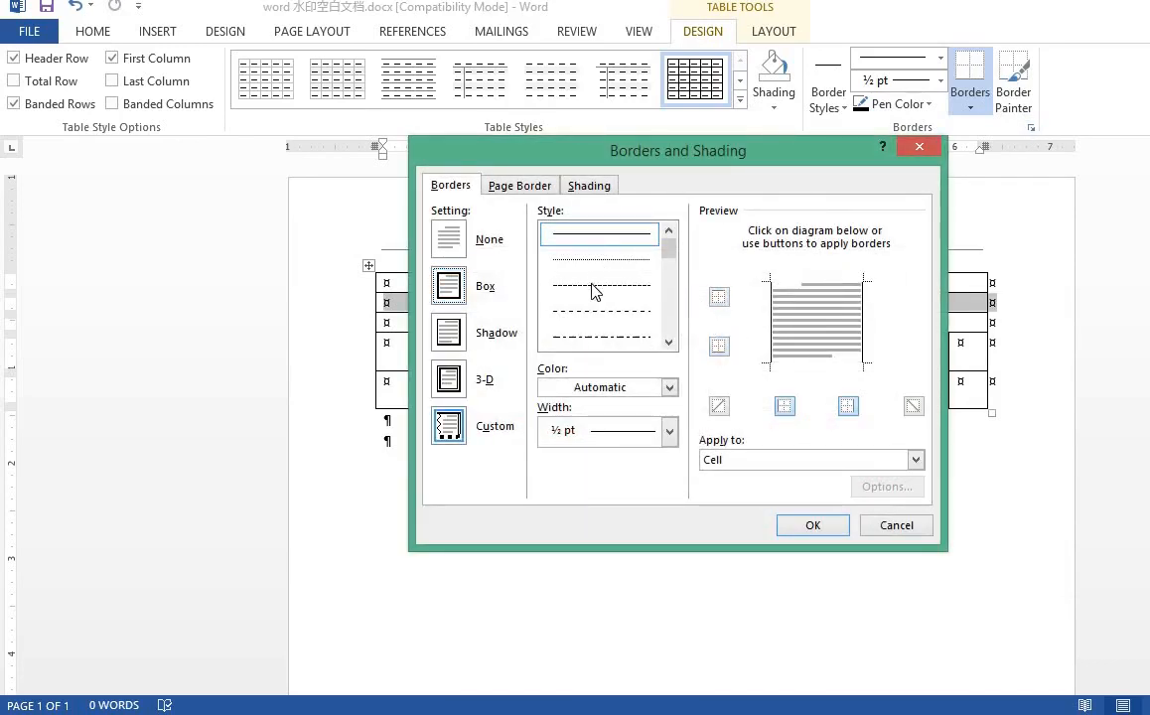
Apply a dashed inner horizontal border between the three merged rows
click(598, 286)
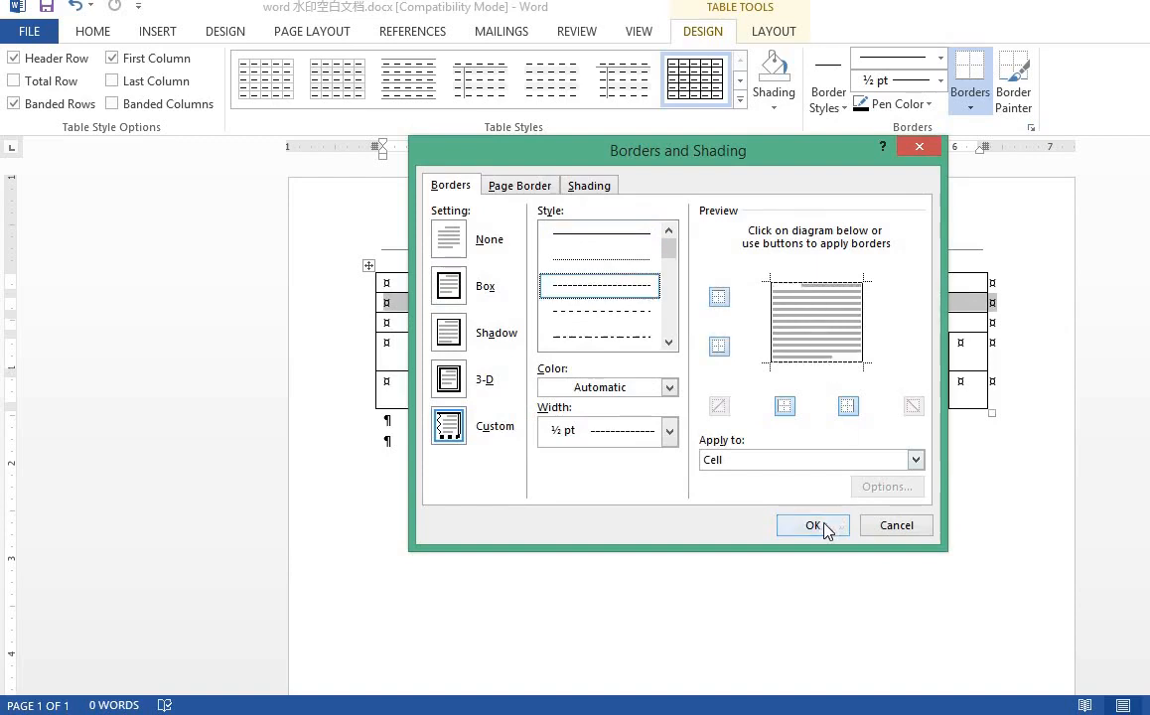
click(813, 525)
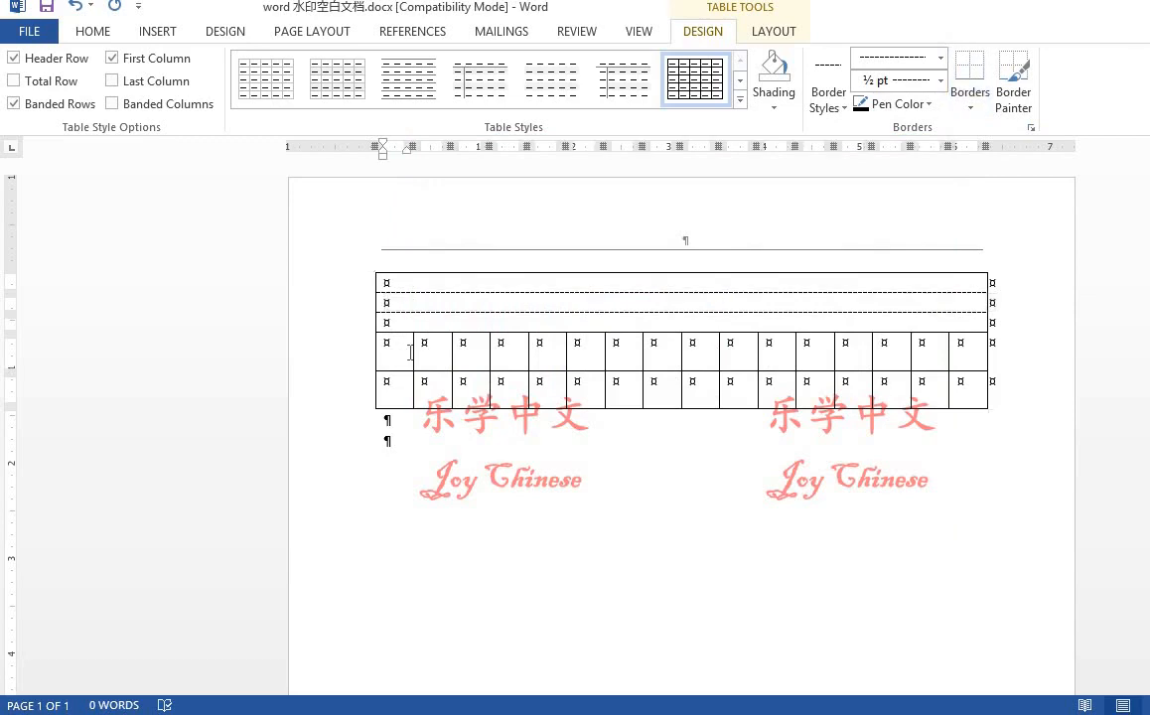
drag(394, 350, 422, 387)
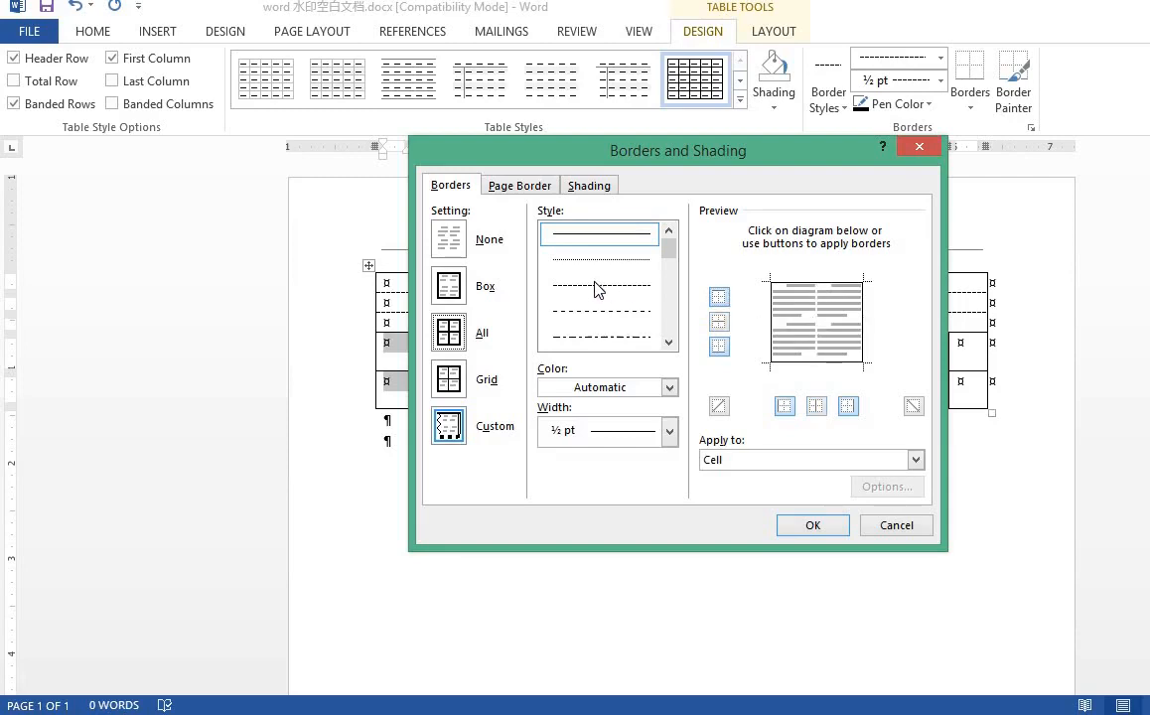
Apply dashed inside borders to the two grid rows, including the last two columns
click(598, 286)
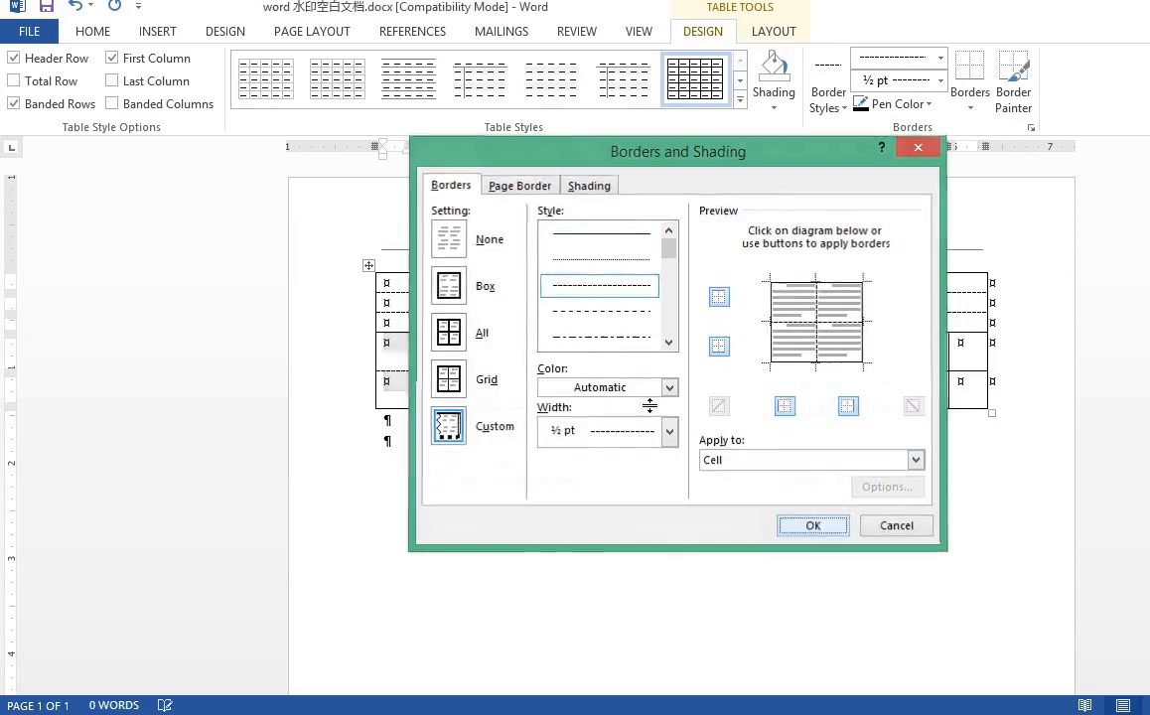
click(812, 525)
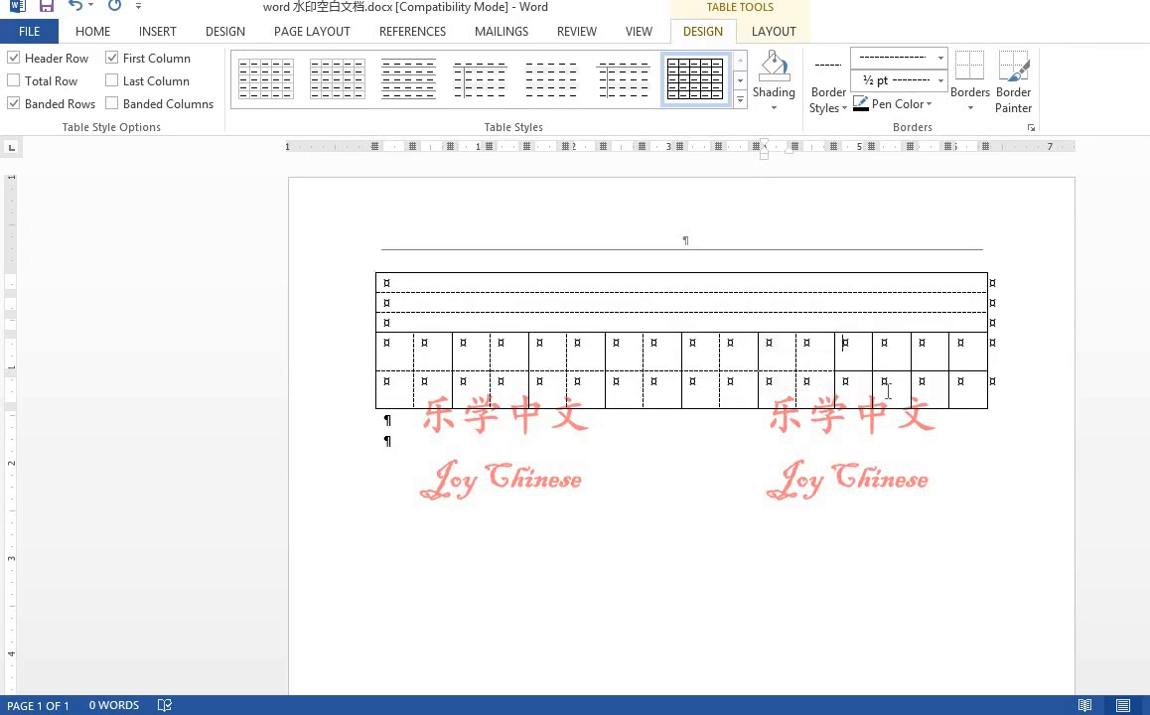
drag(842, 350, 882, 387)
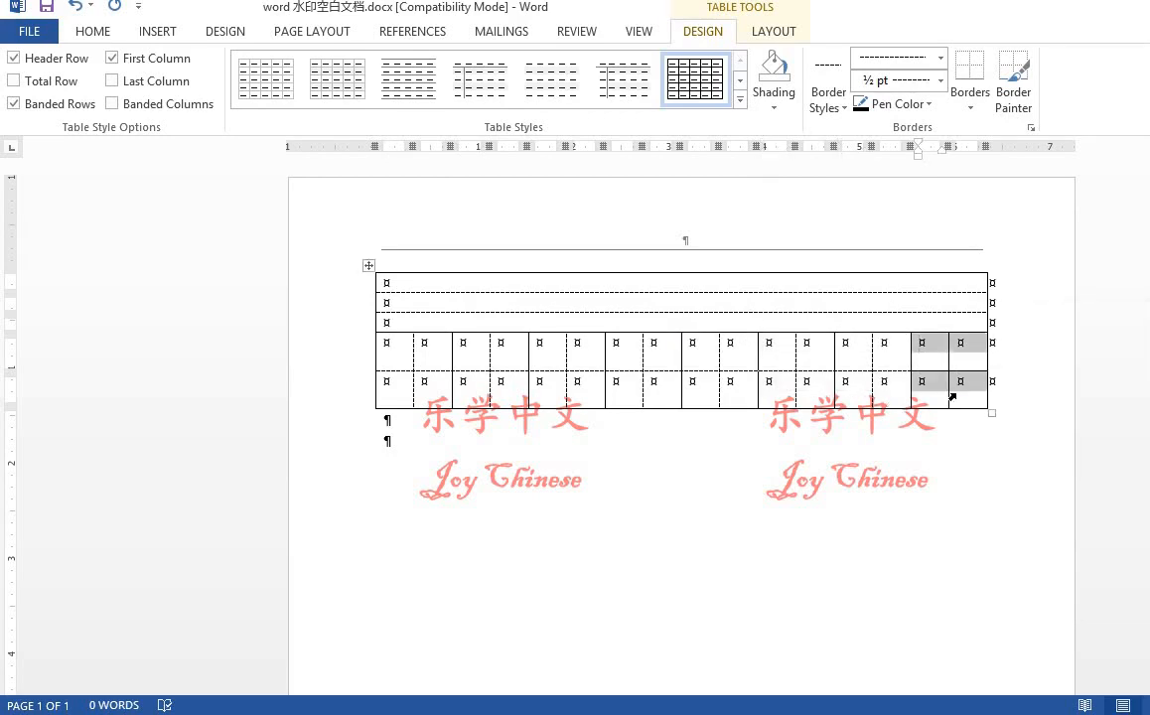
click(92, 30)
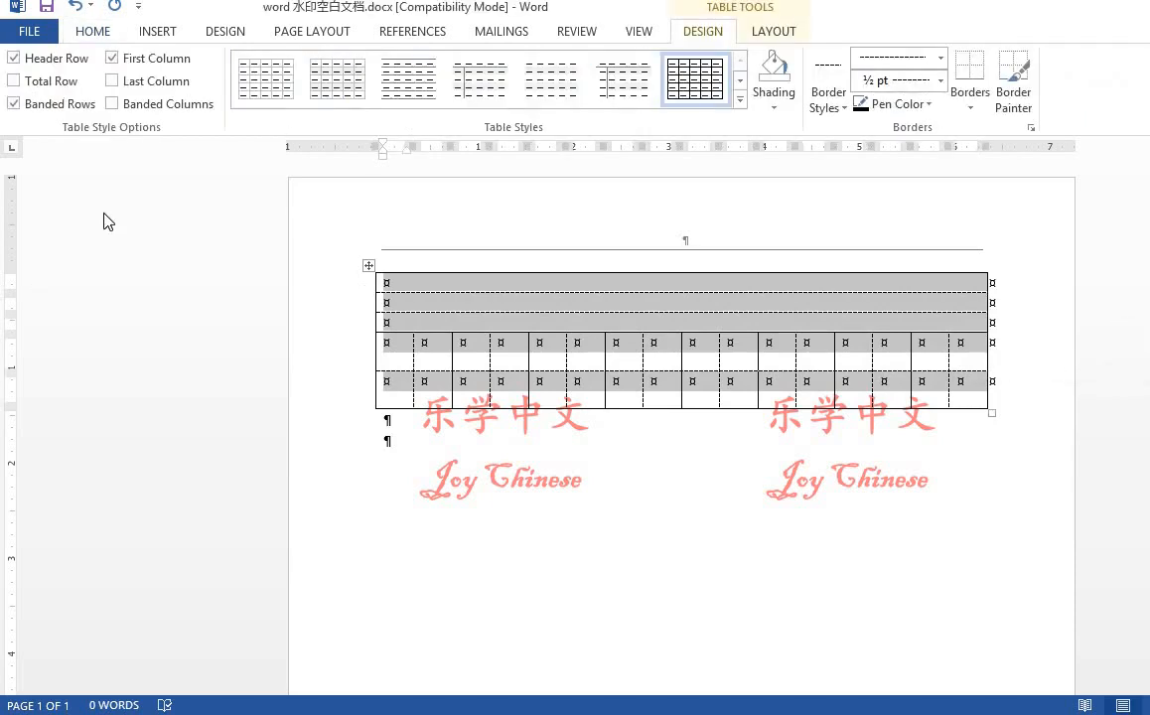
Paste copies of the dashed practice table below the original to fill the page
click(92, 31)
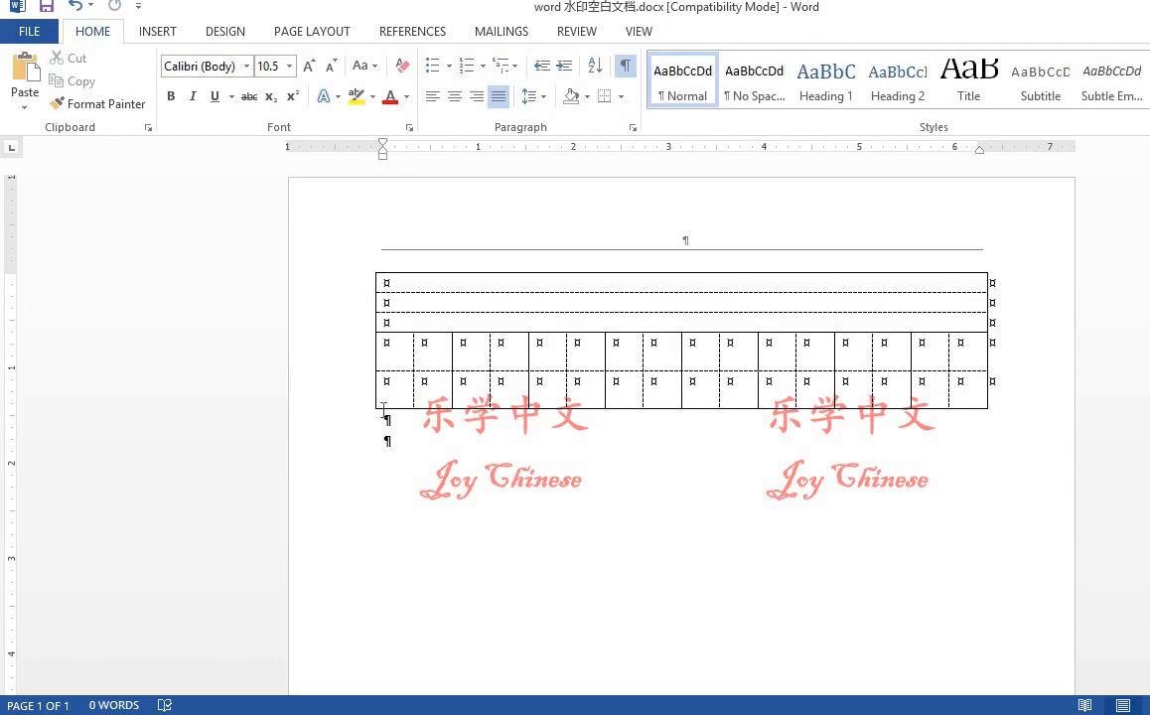
click(25, 78)
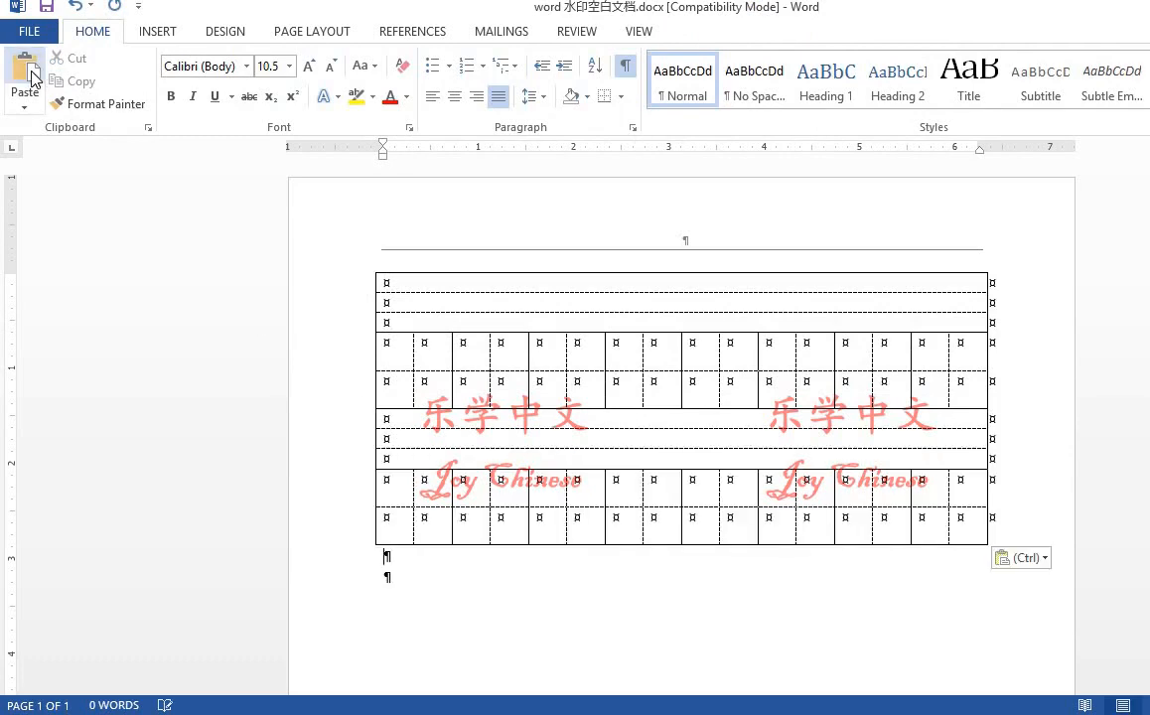
scroll(down, 3)
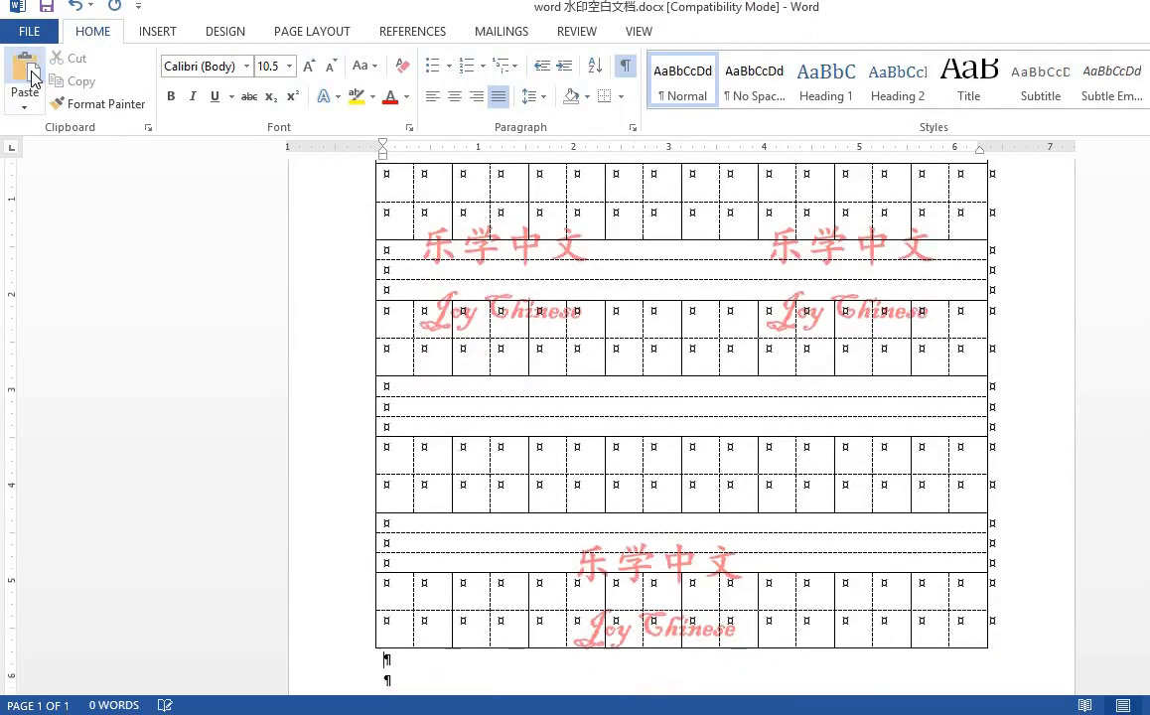
scroll(down, 3)
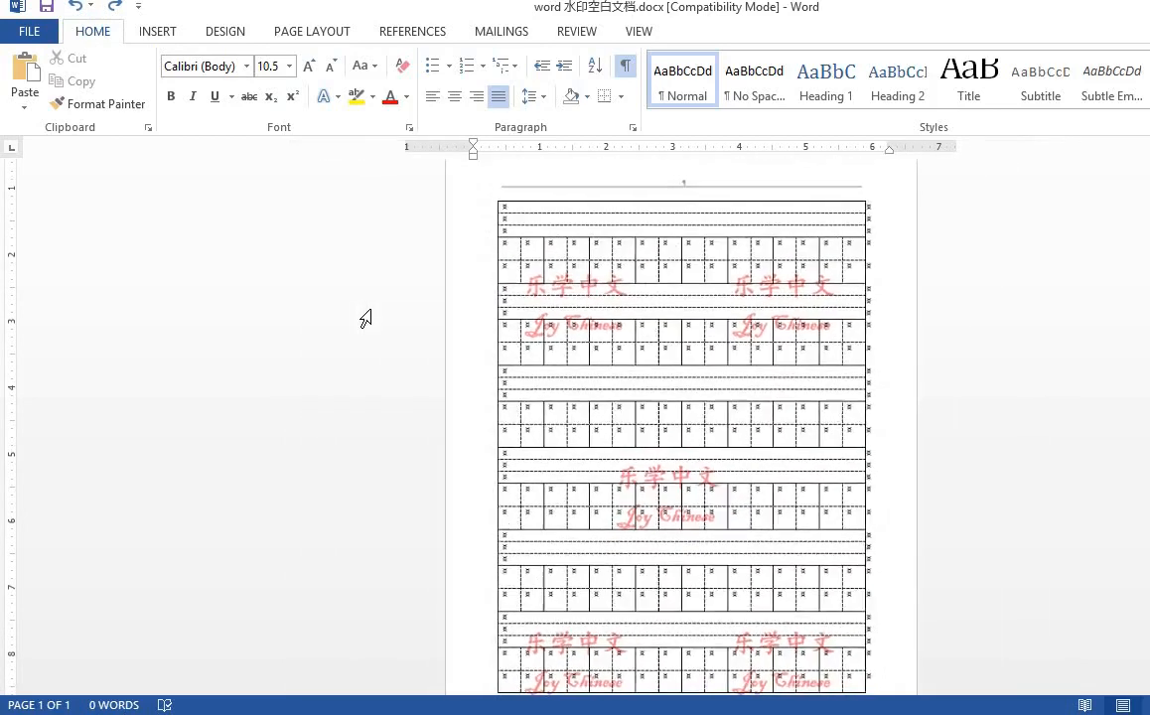
scroll(down, 3)
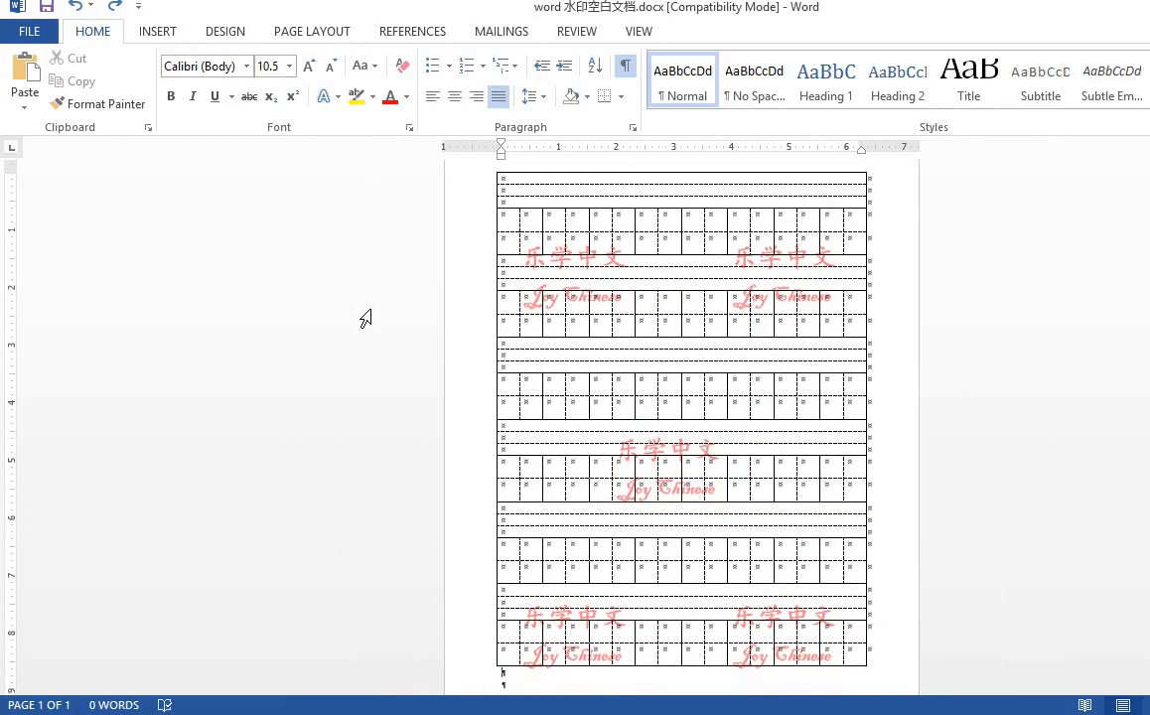